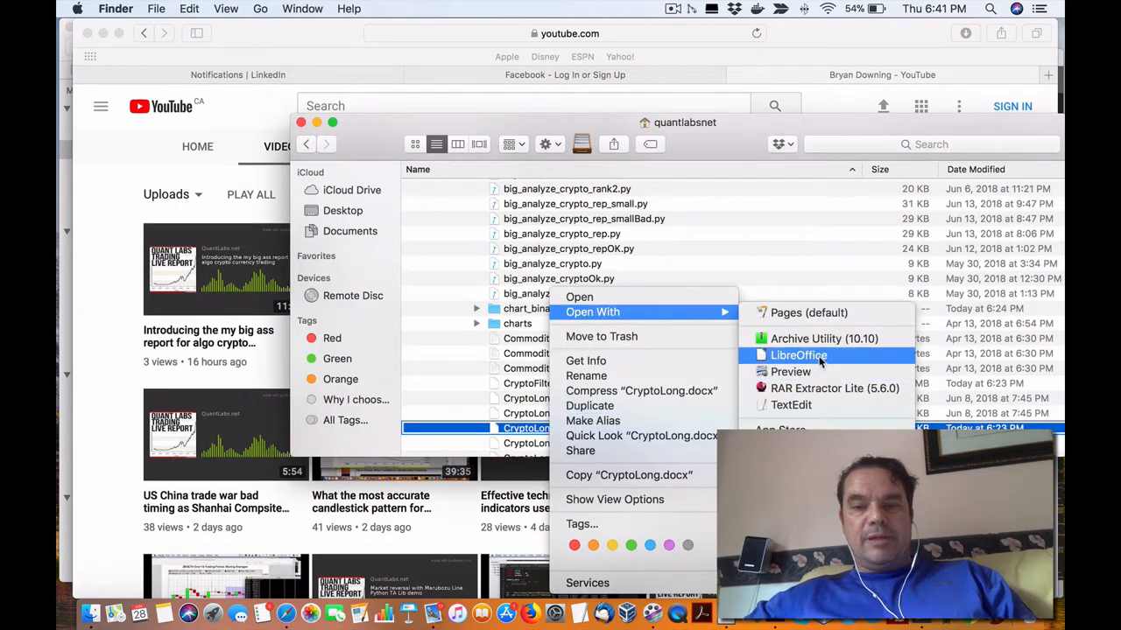
- Send CryptoLong.docx from Finder to open with LibreOffice
click(799, 354)
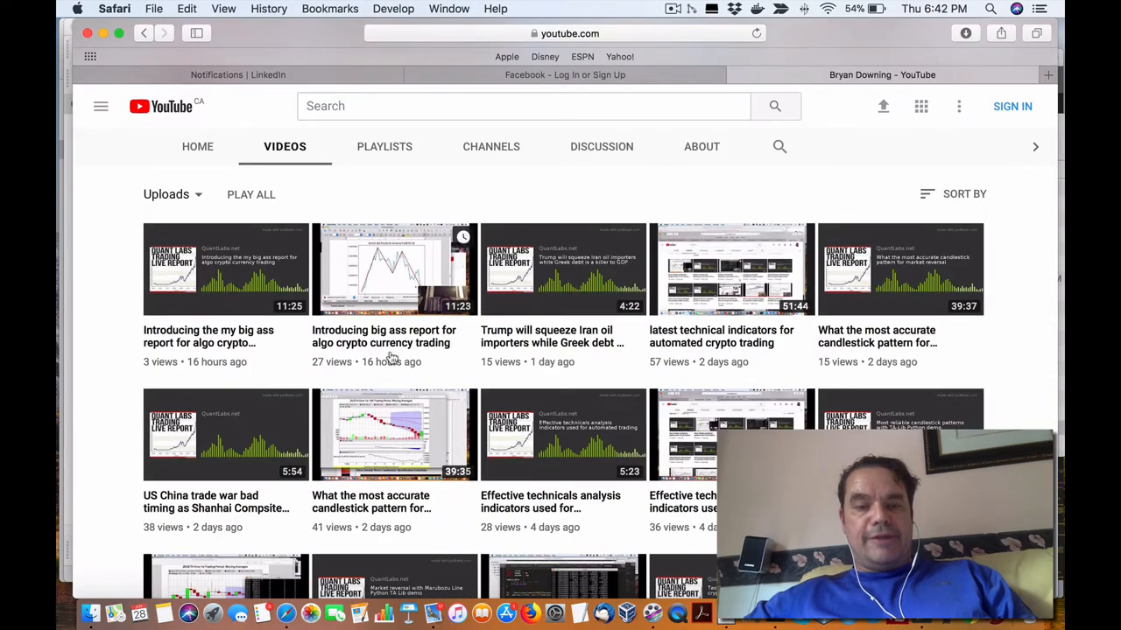
mouse_move(417, 350)
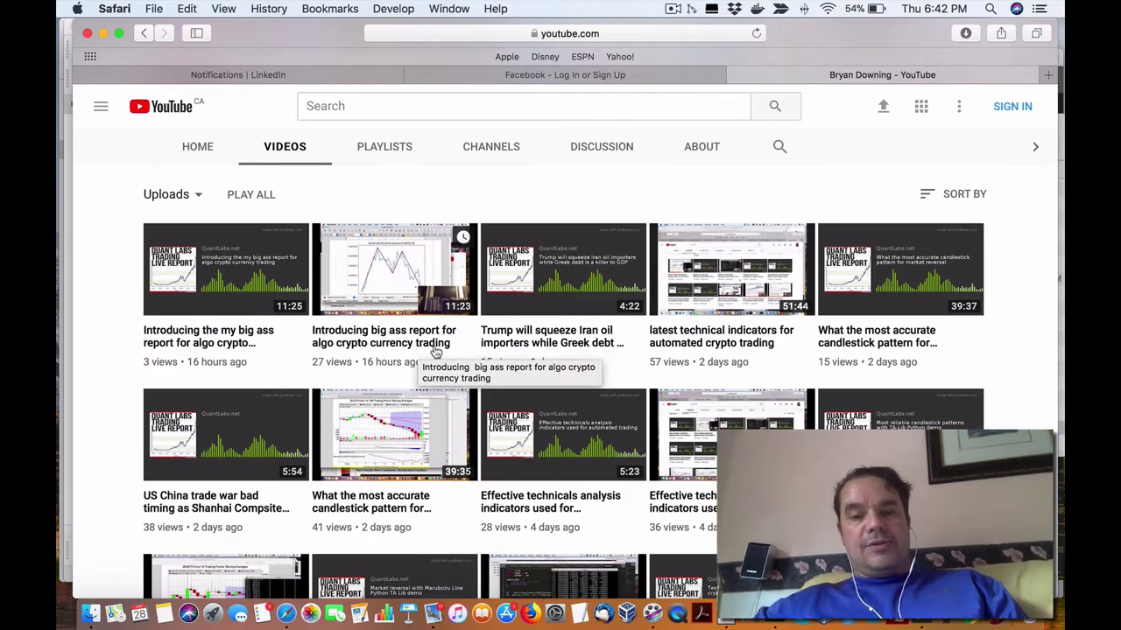
mouse_move(399, 342)
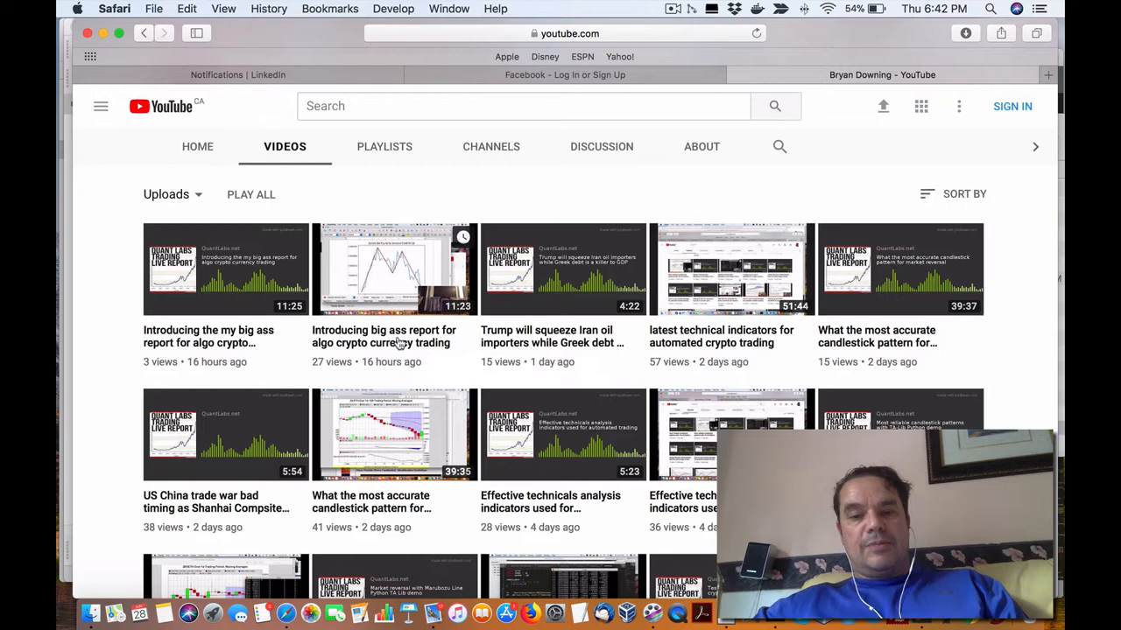
mouse_move(407, 342)
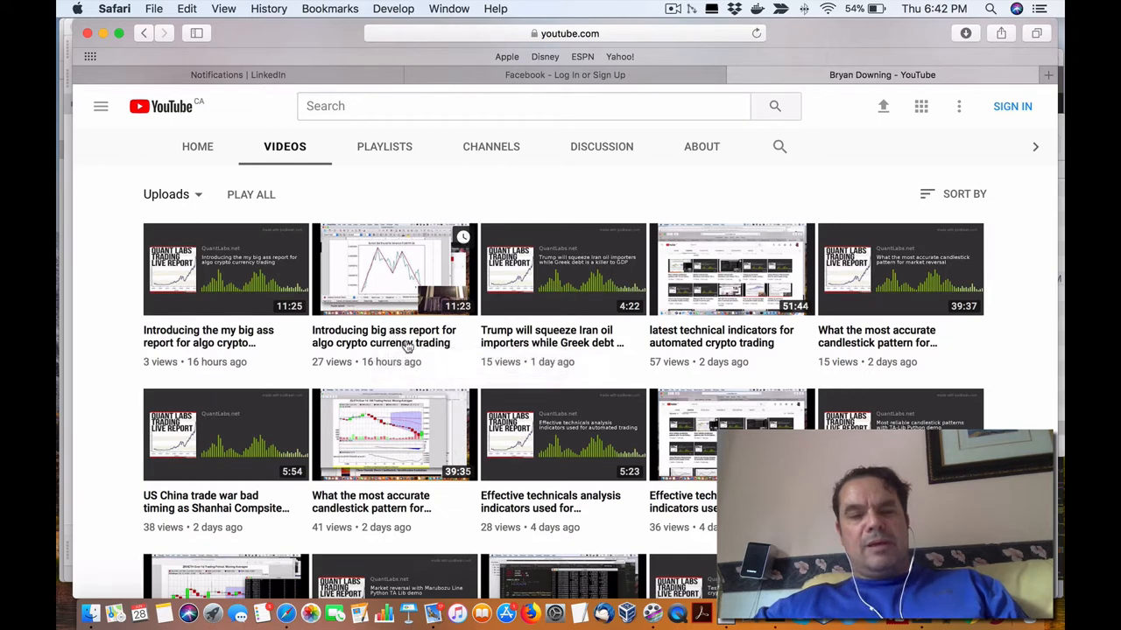
mouse_move(408, 346)
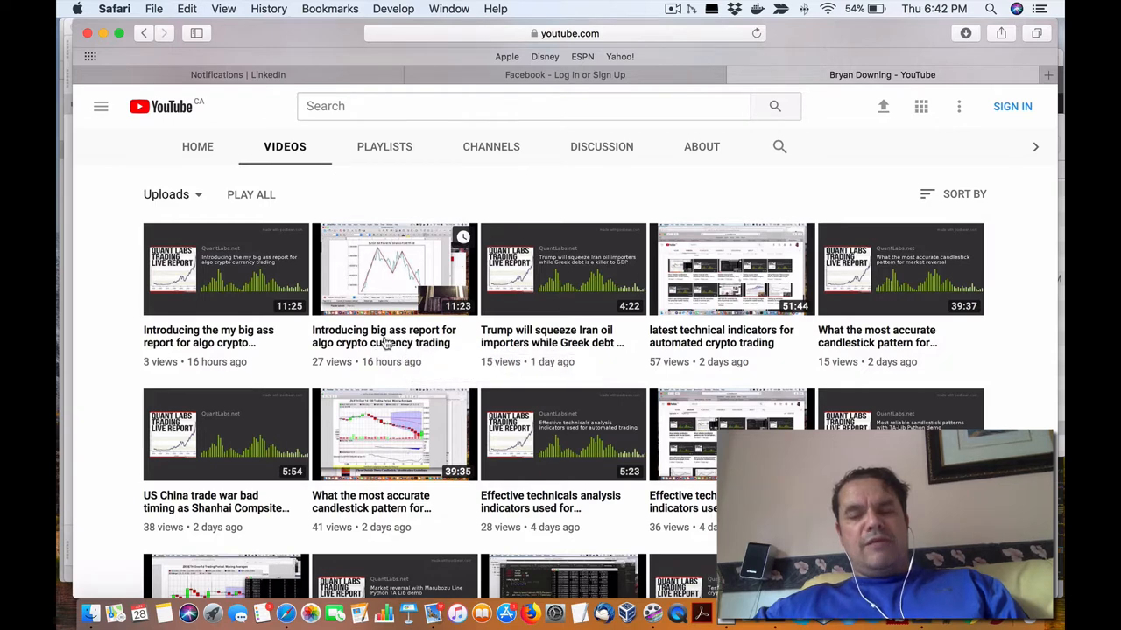
mouse_move(442, 337)
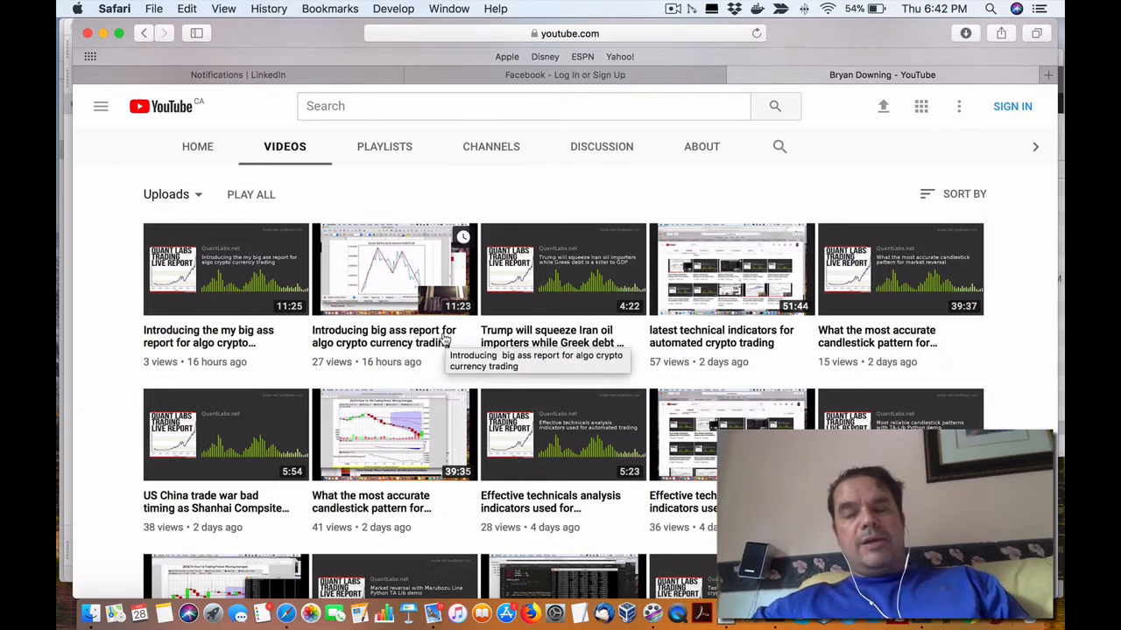
- Search the channel's videos for 'head and shoulder'
click(780, 147)
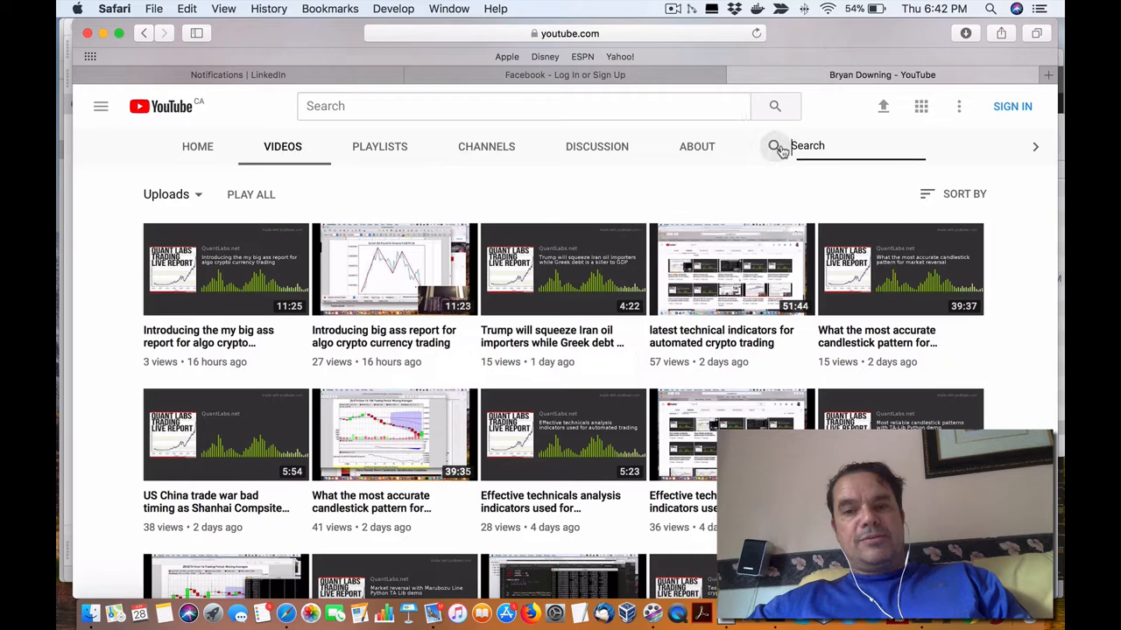
text(head)
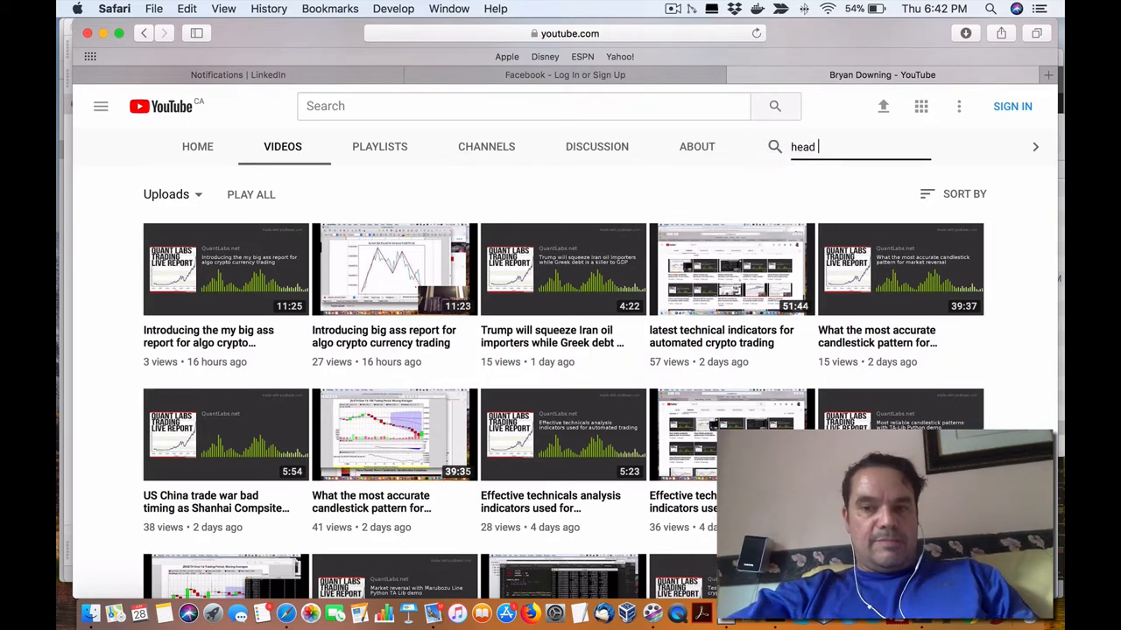
text(and shoulder)
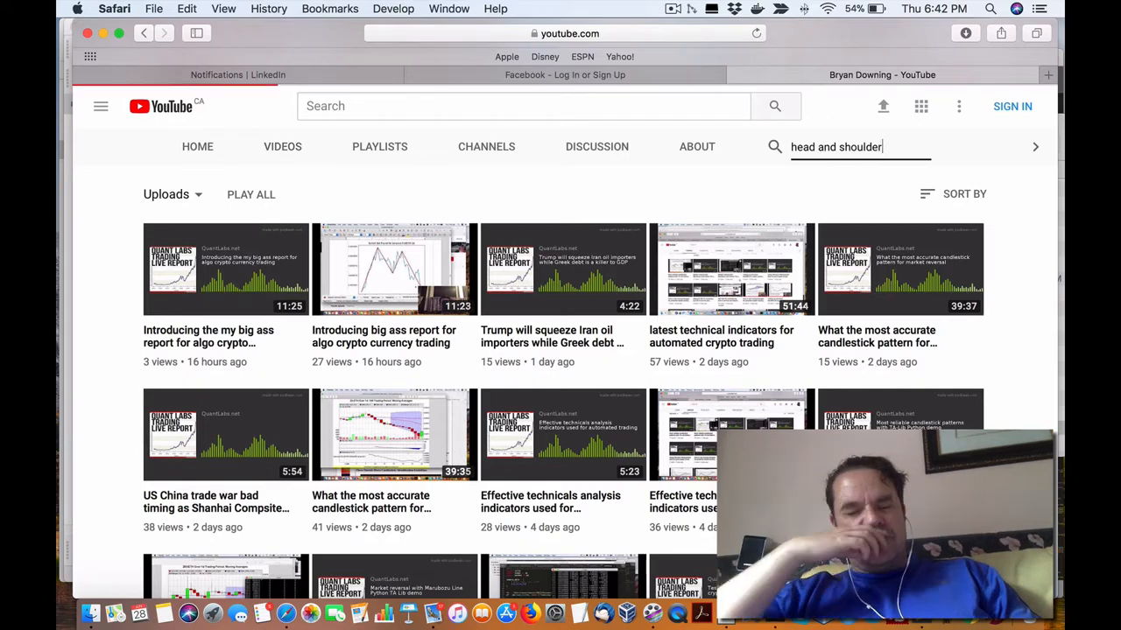
key(Return)
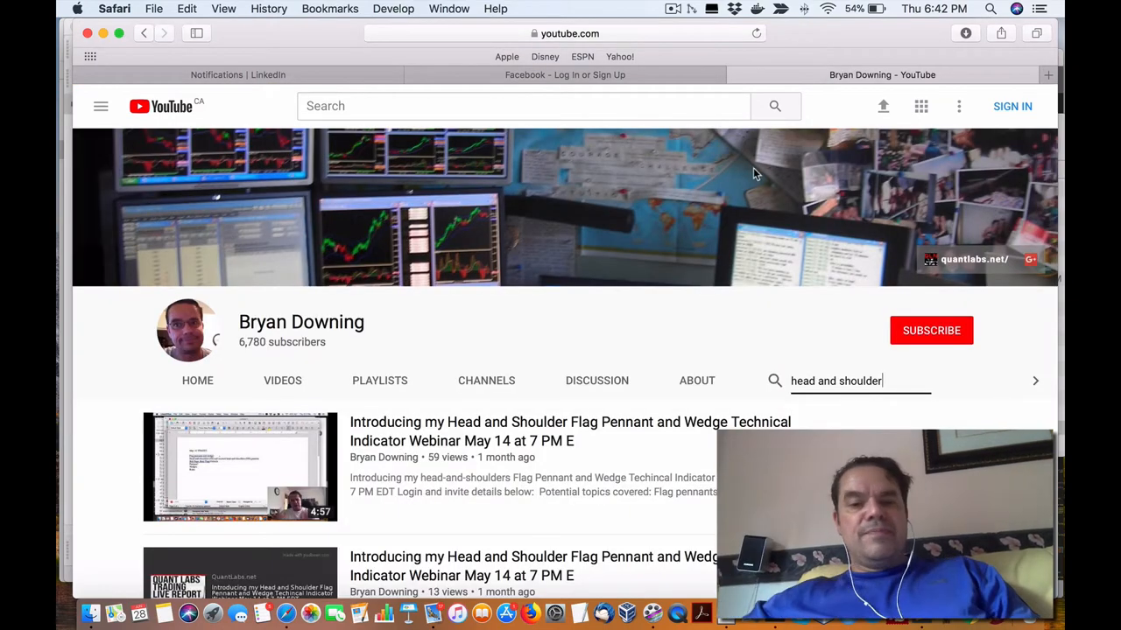
- Scroll through the matching Head and Shoulder webinar results
scroll(down, 3)
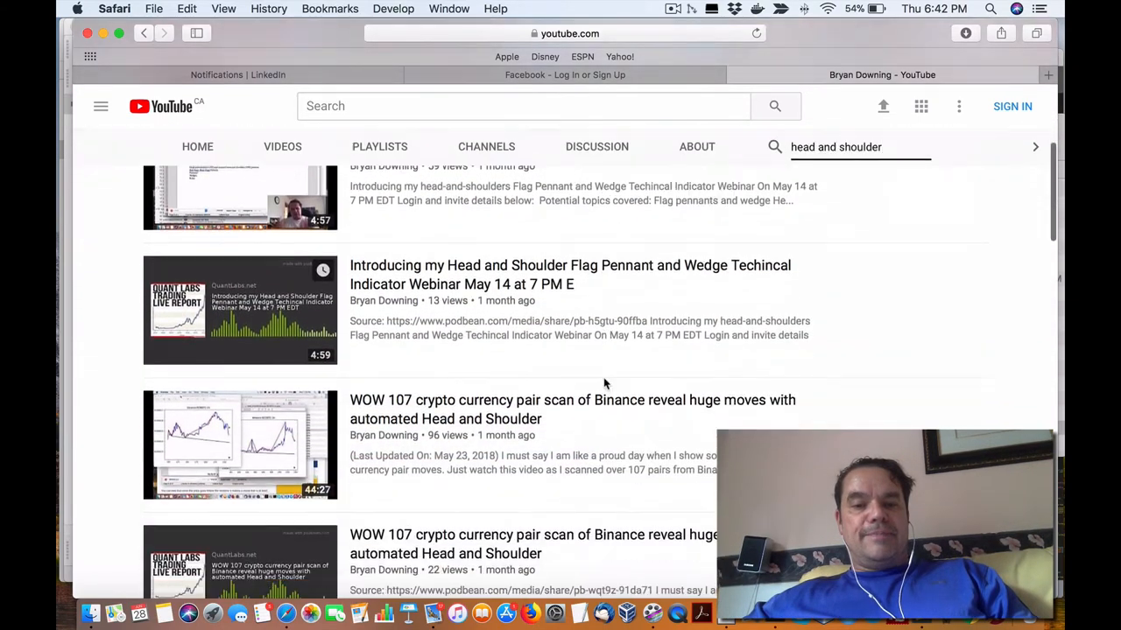
scroll(down, 3)
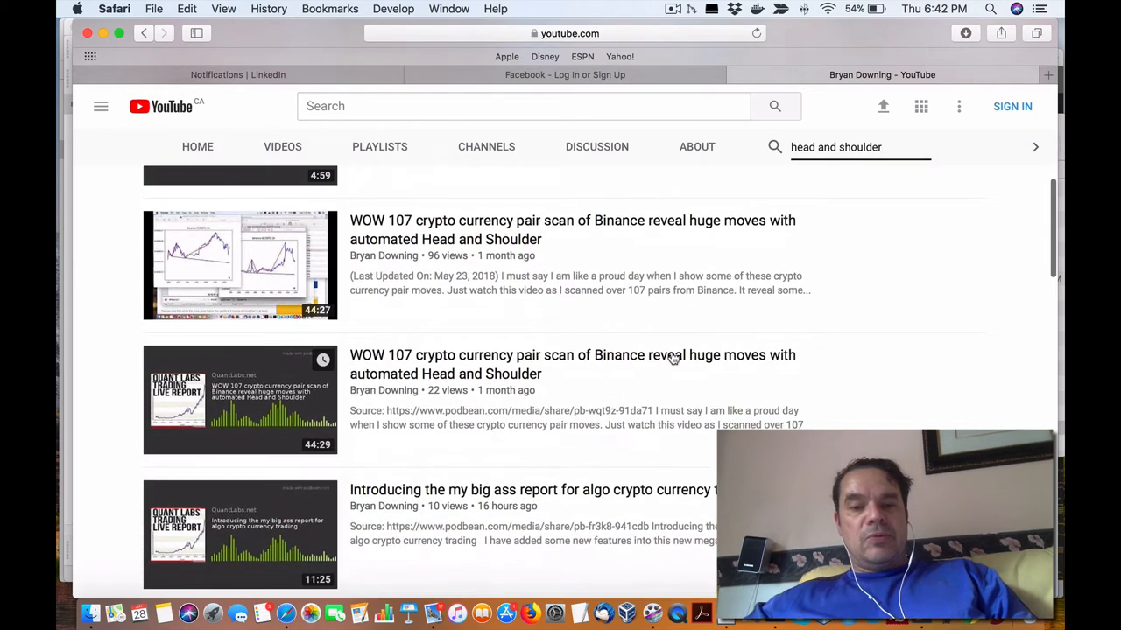
scroll(down, 3)
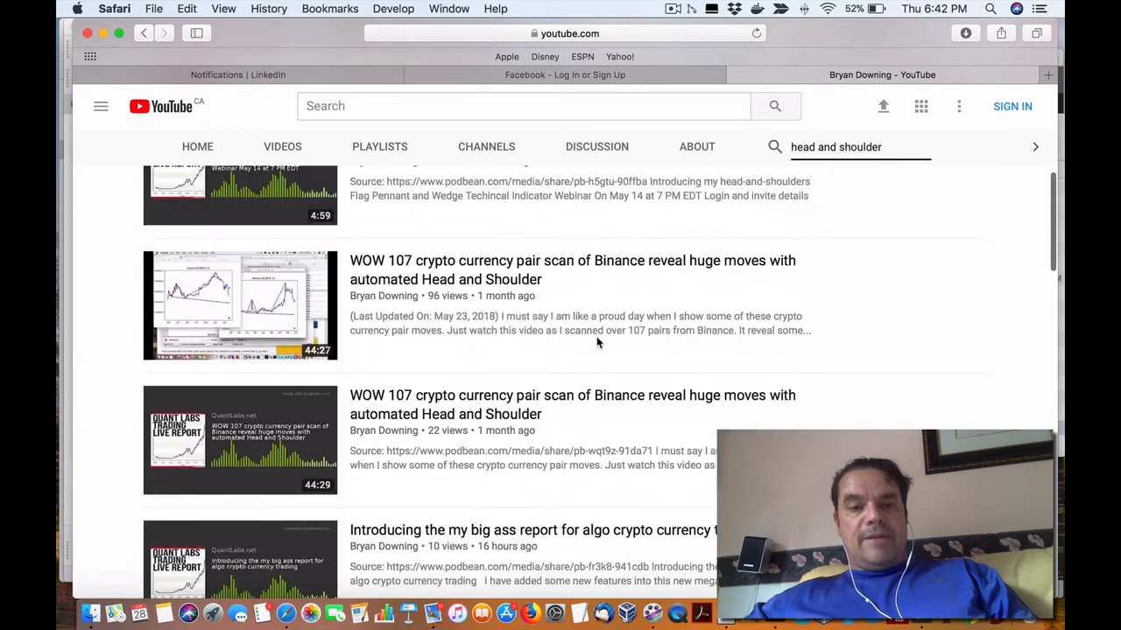
scroll(down, 3)
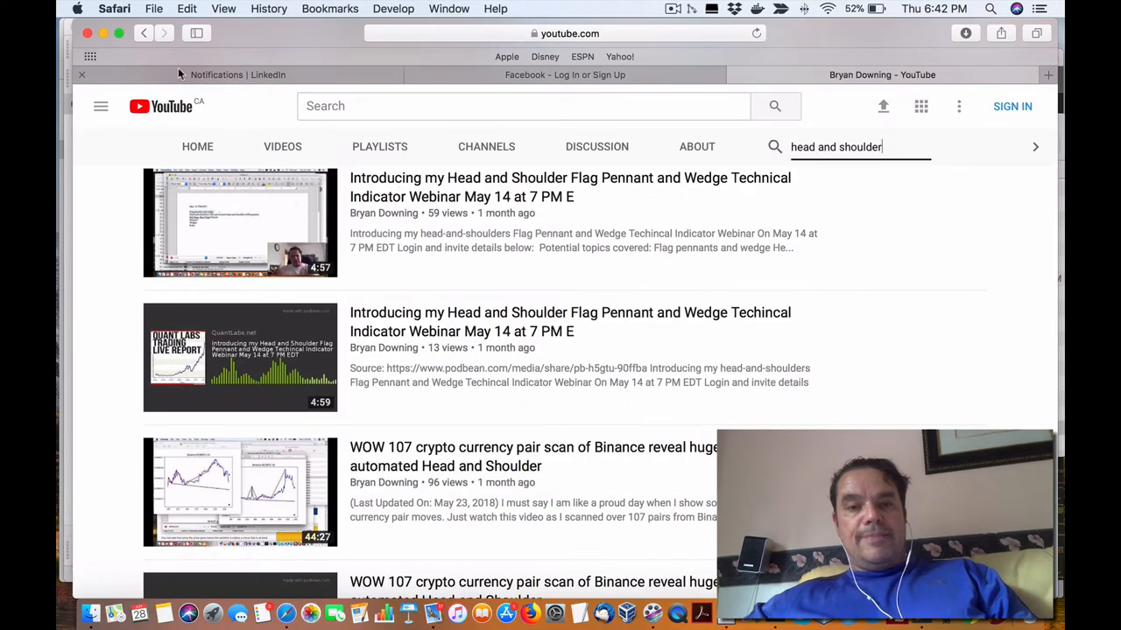
- Return to the channel's full grid of uploaded videos
click(282, 147)
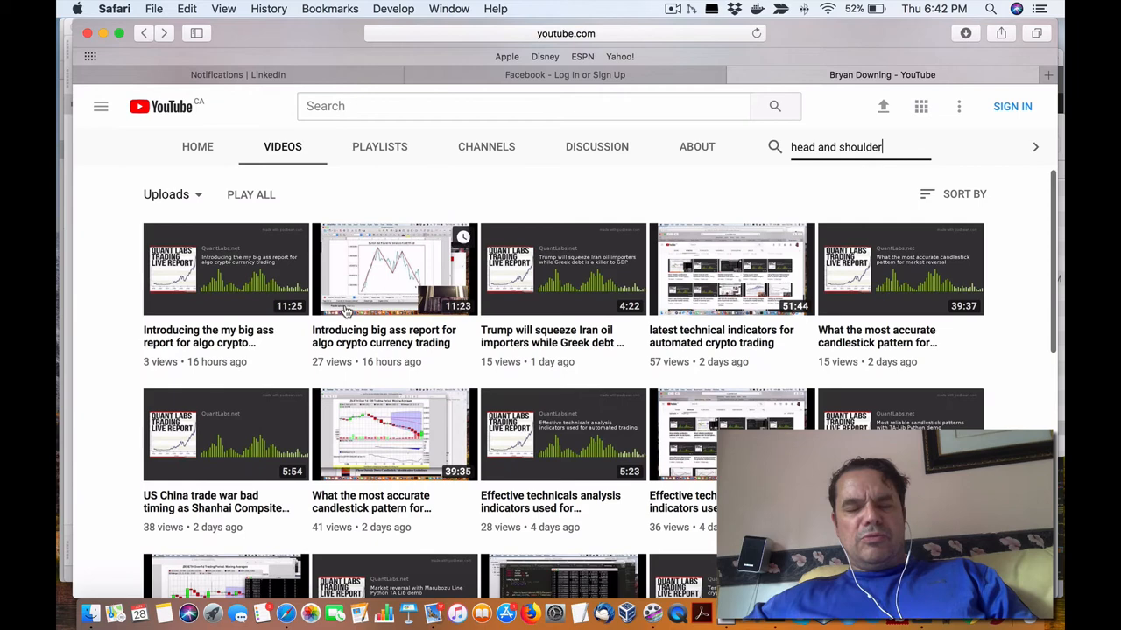
mouse_move(413, 349)
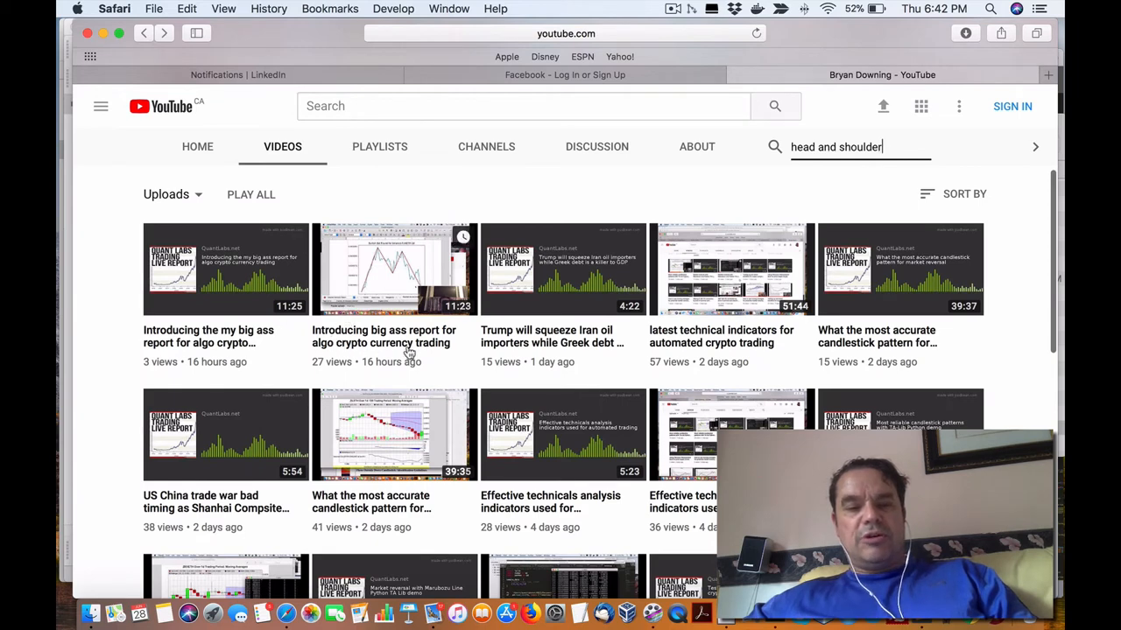
mouse_move(389, 343)
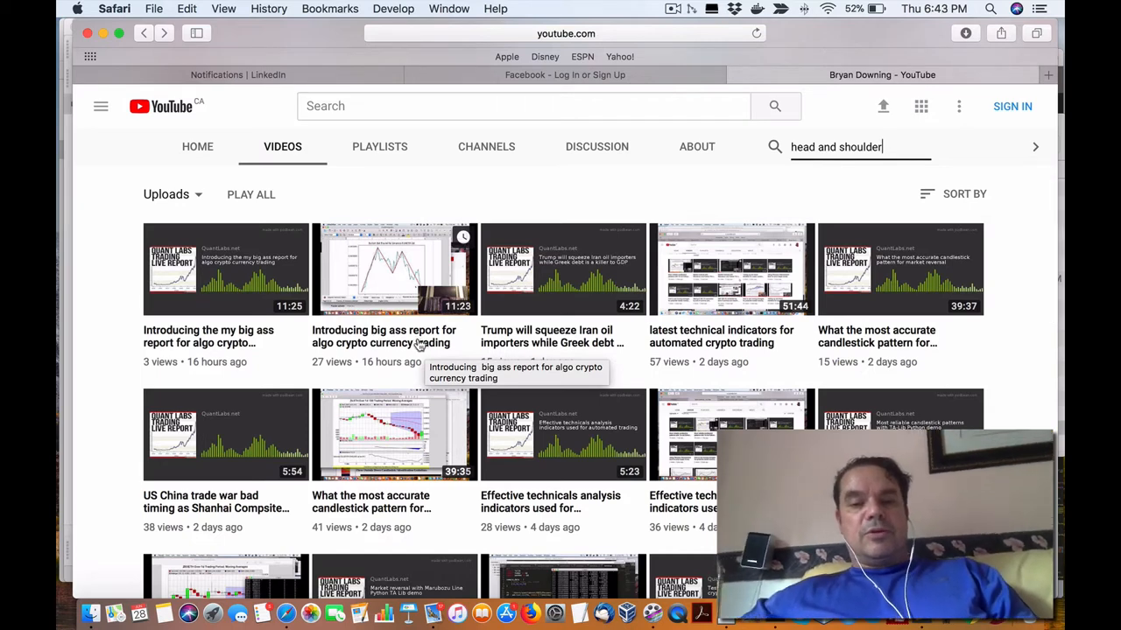
mouse_move(606, 611)
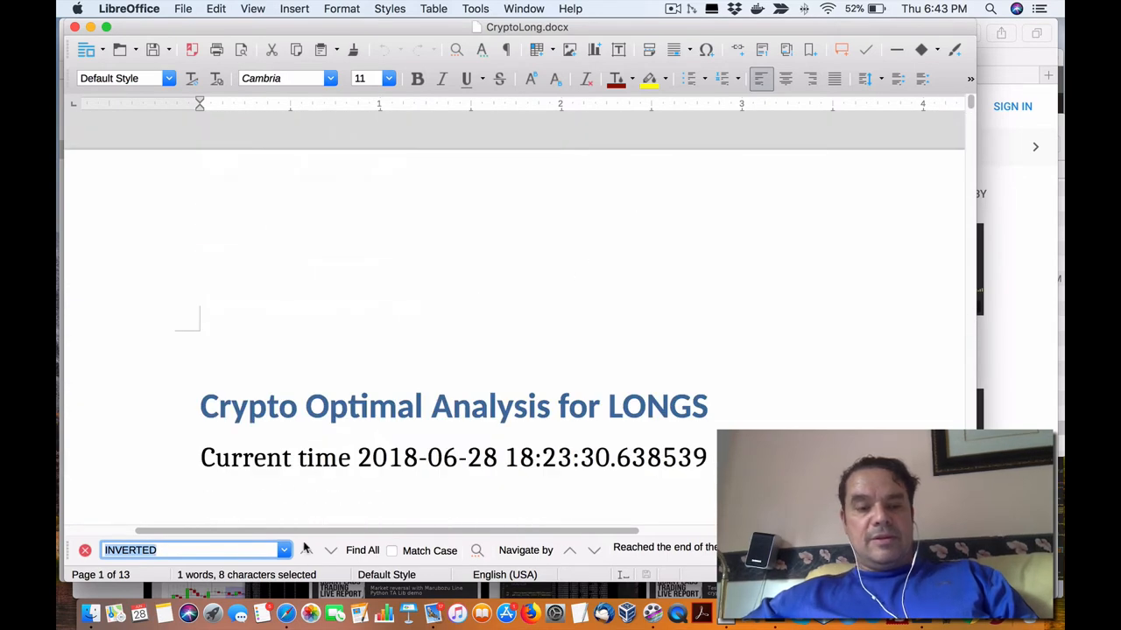
mouse_move(186, 549)
text(head and shoulder)
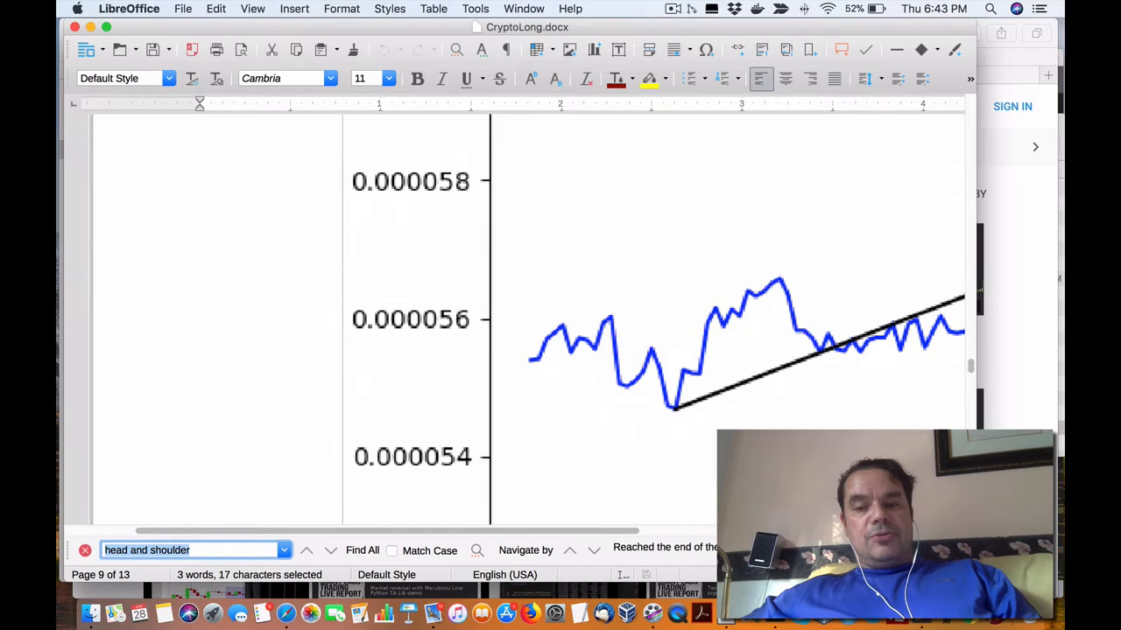
scroll(down, 3)
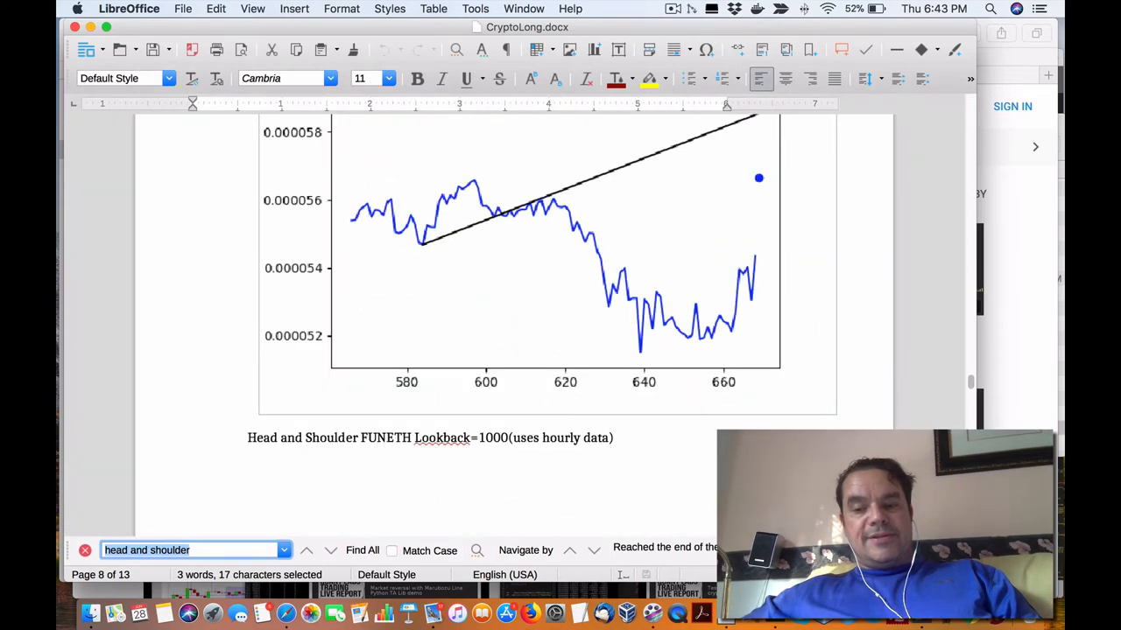
scroll(down, 3)
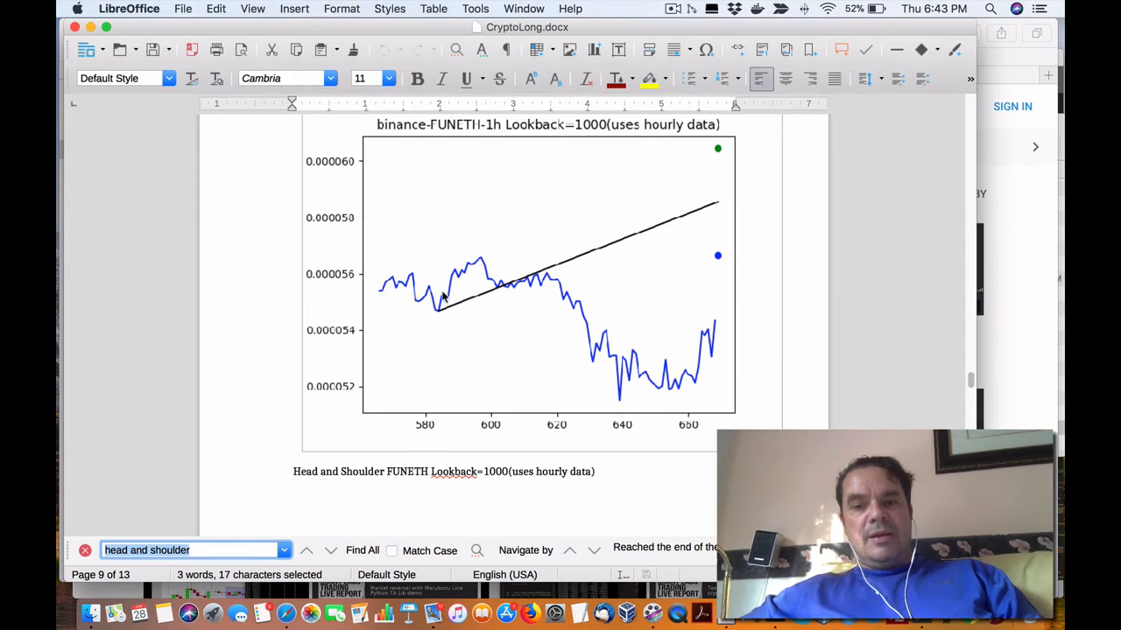
mouse_move(505, 291)
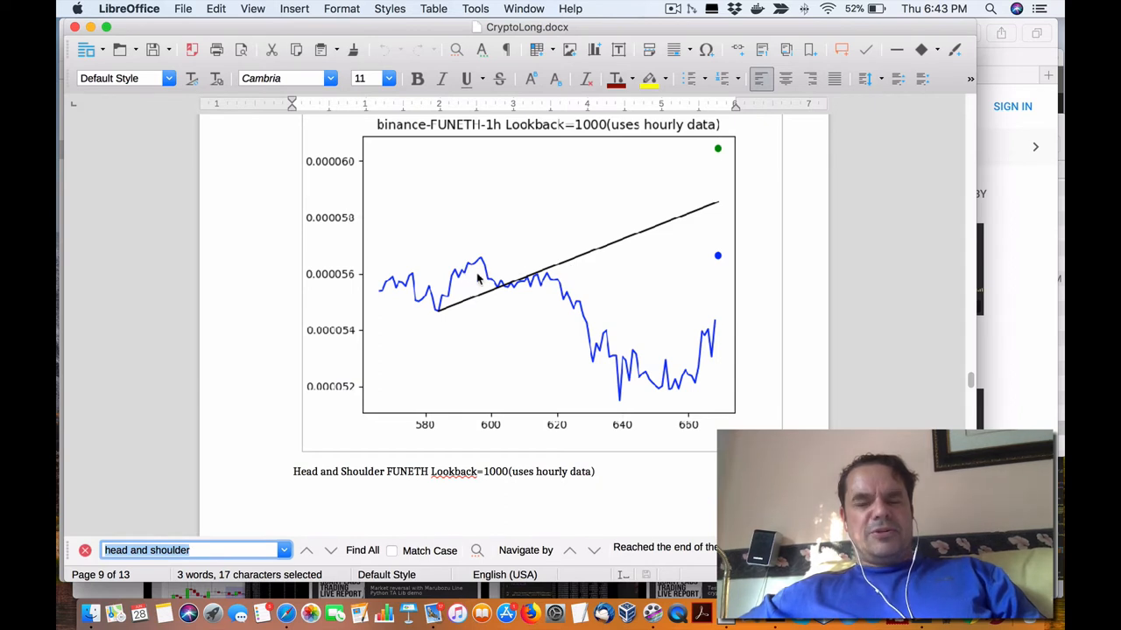
mouse_move(533, 261)
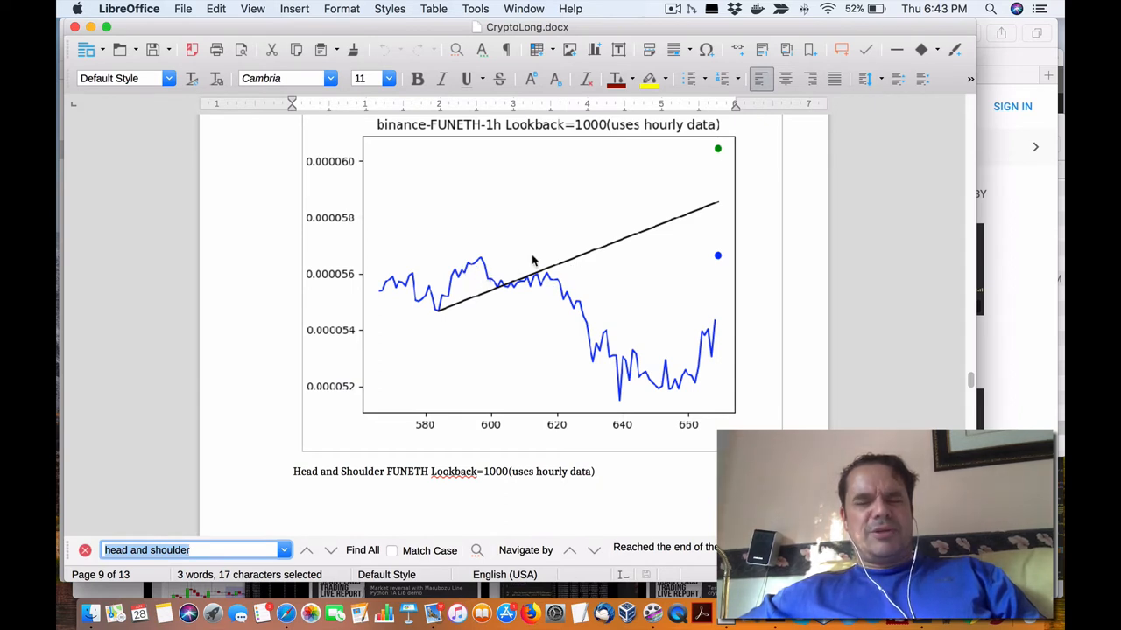
mouse_move(738, 228)
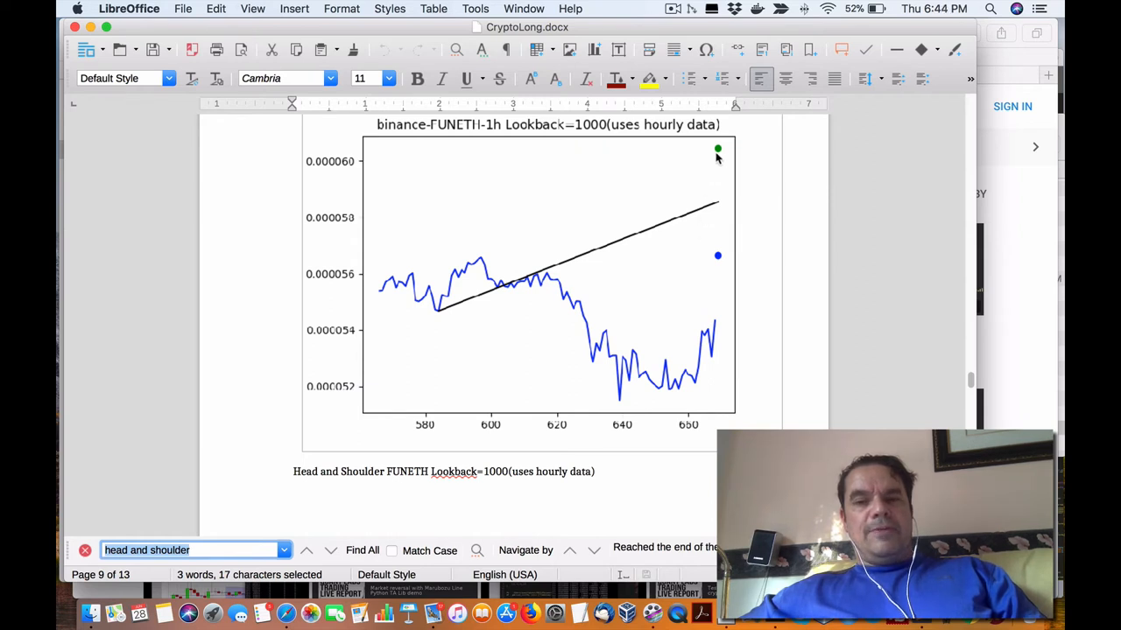
mouse_move(539, 245)
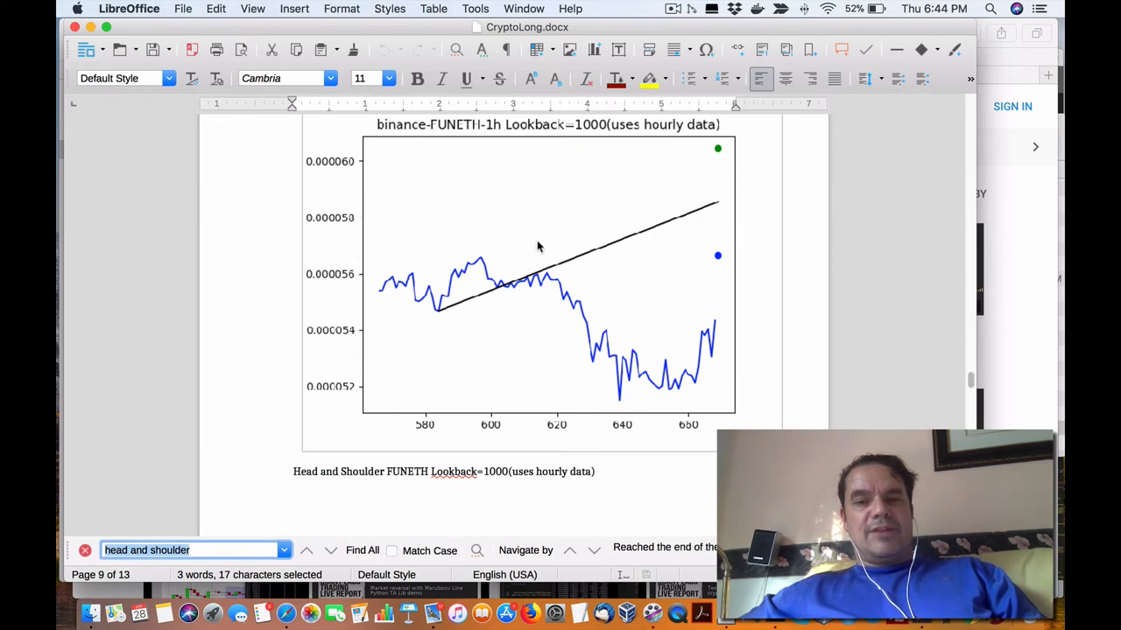
mouse_move(471, 263)
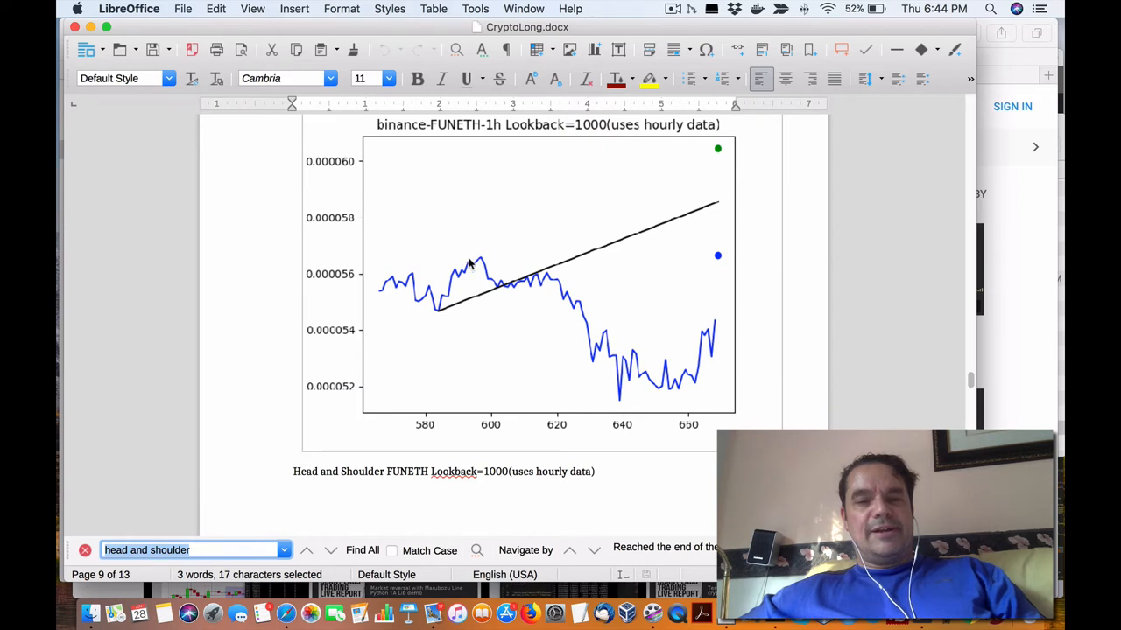
mouse_move(536, 278)
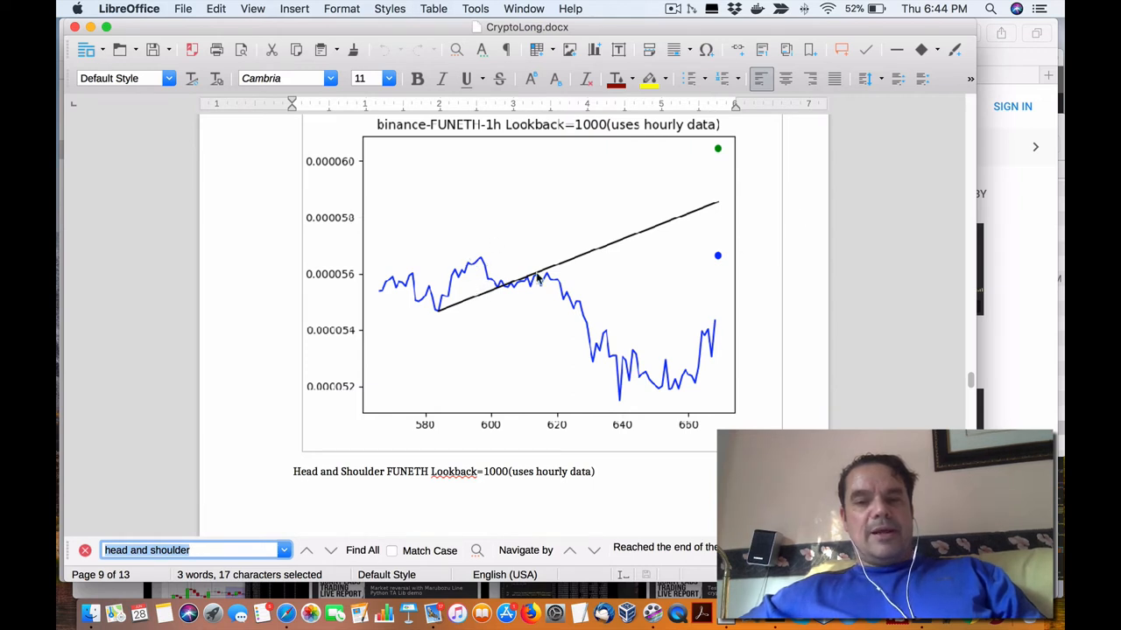
mouse_move(473, 261)
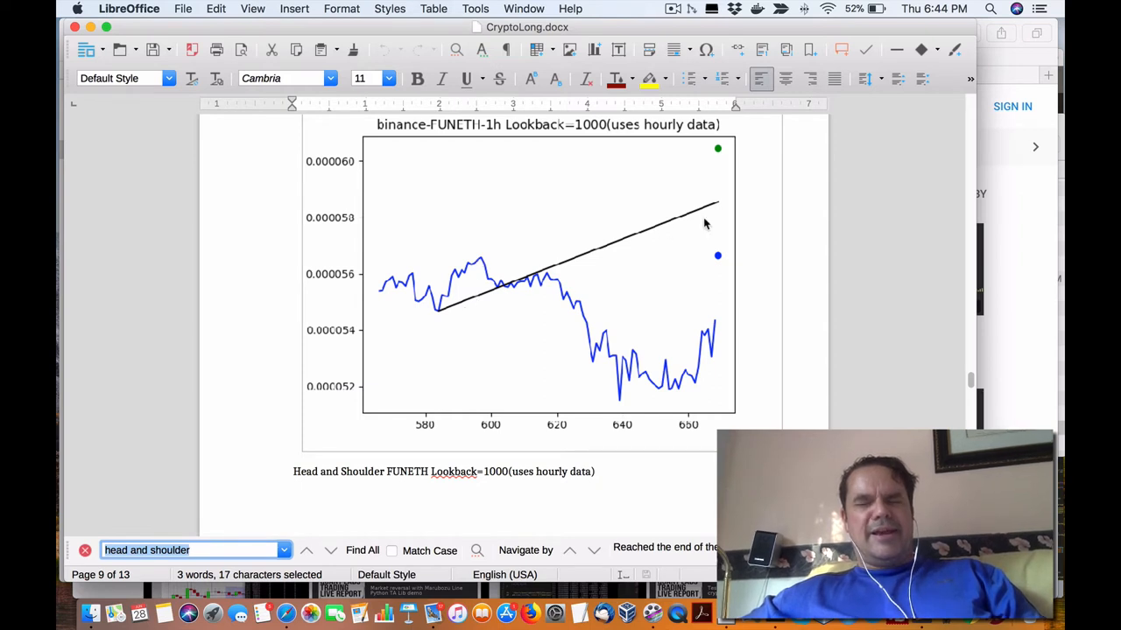
mouse_move(655, 224)
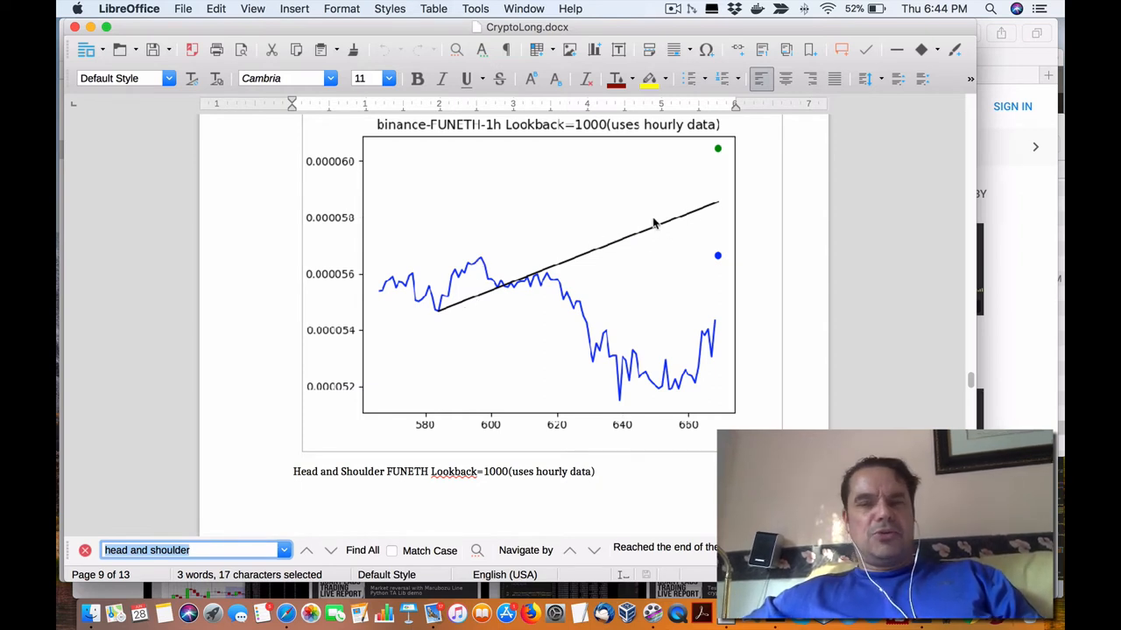
mouse_move(720, 266)
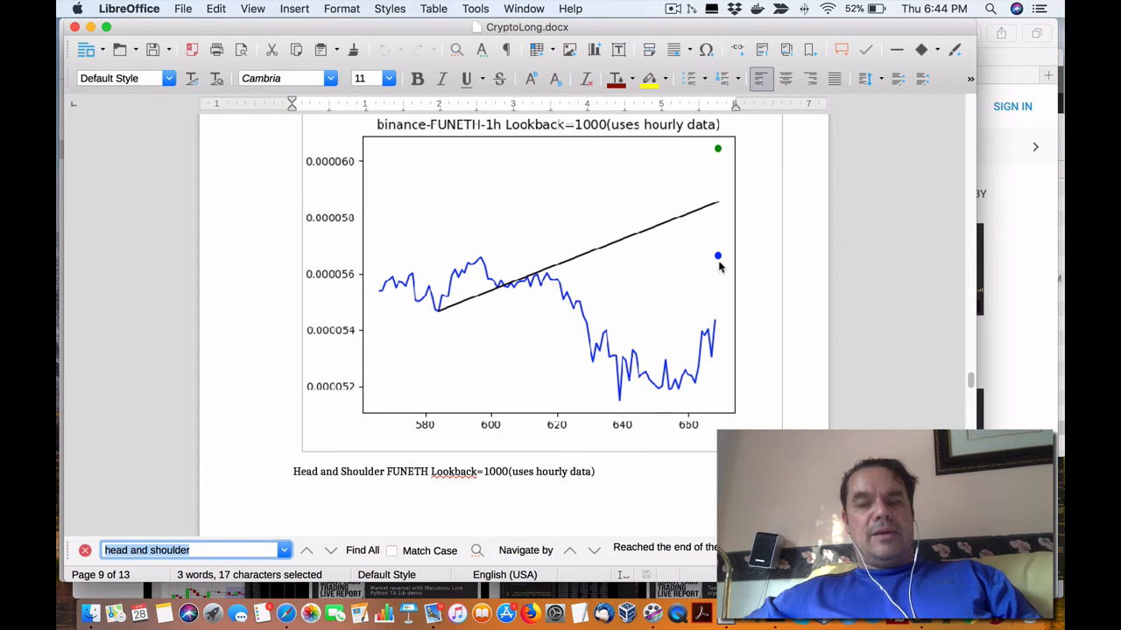
mouse_move(717, 259)
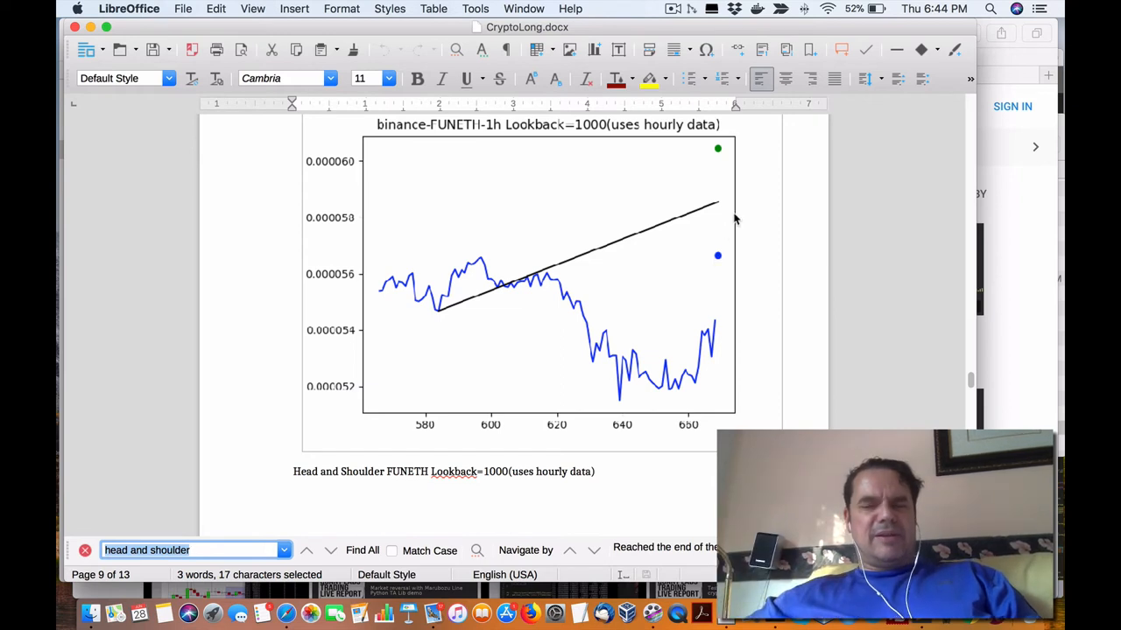
mouse_move(466, 307)
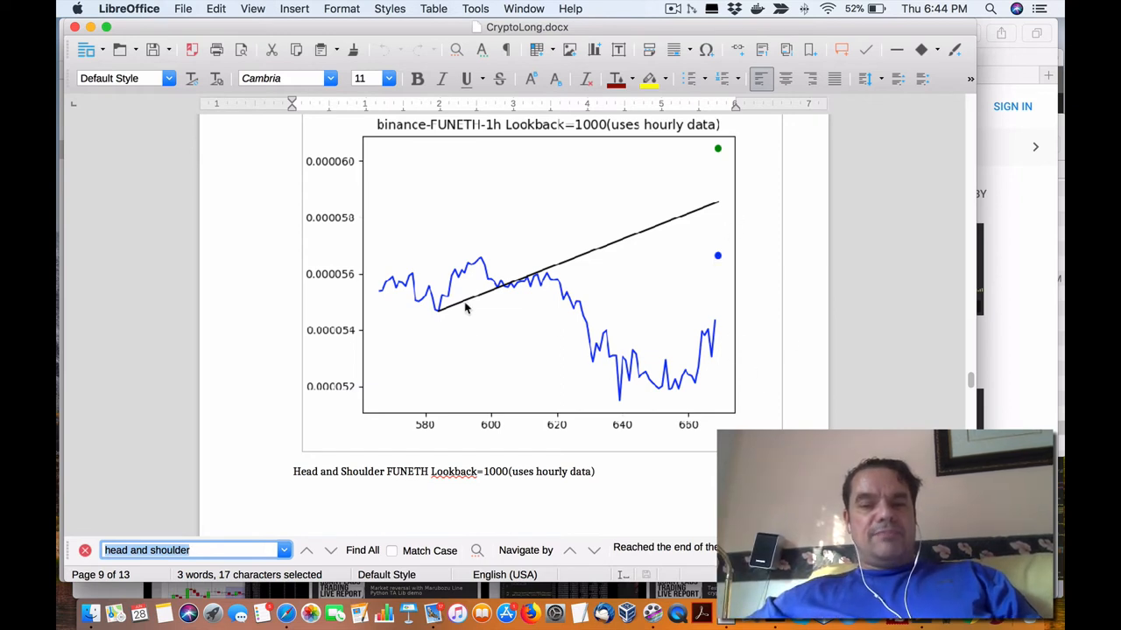
mouse_move(707, 342)
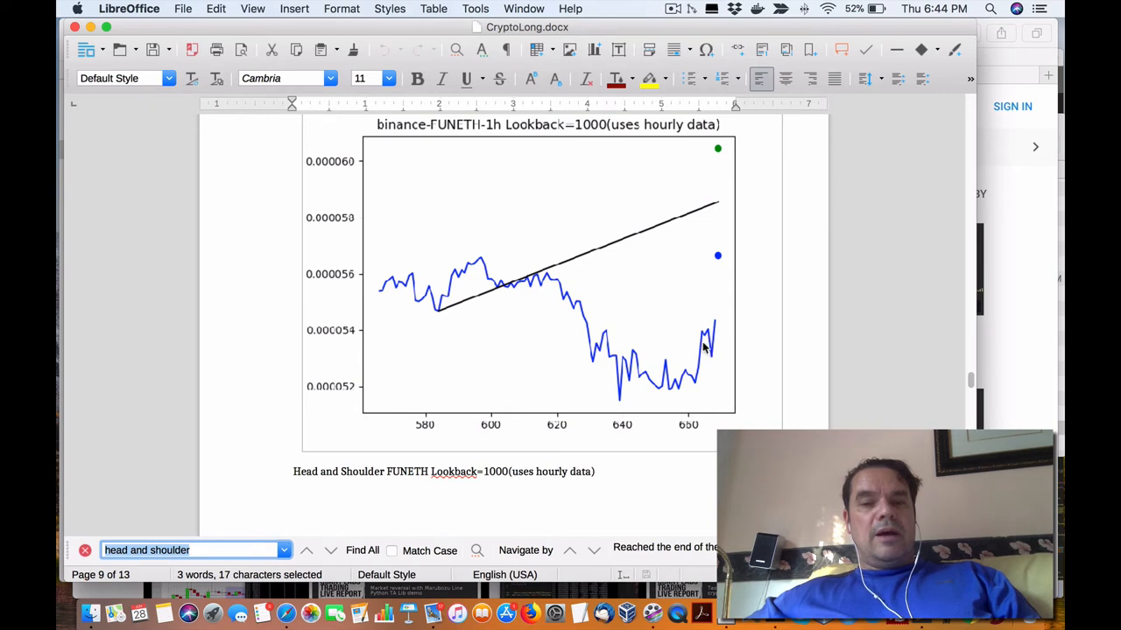
mouse_move(721, 184)
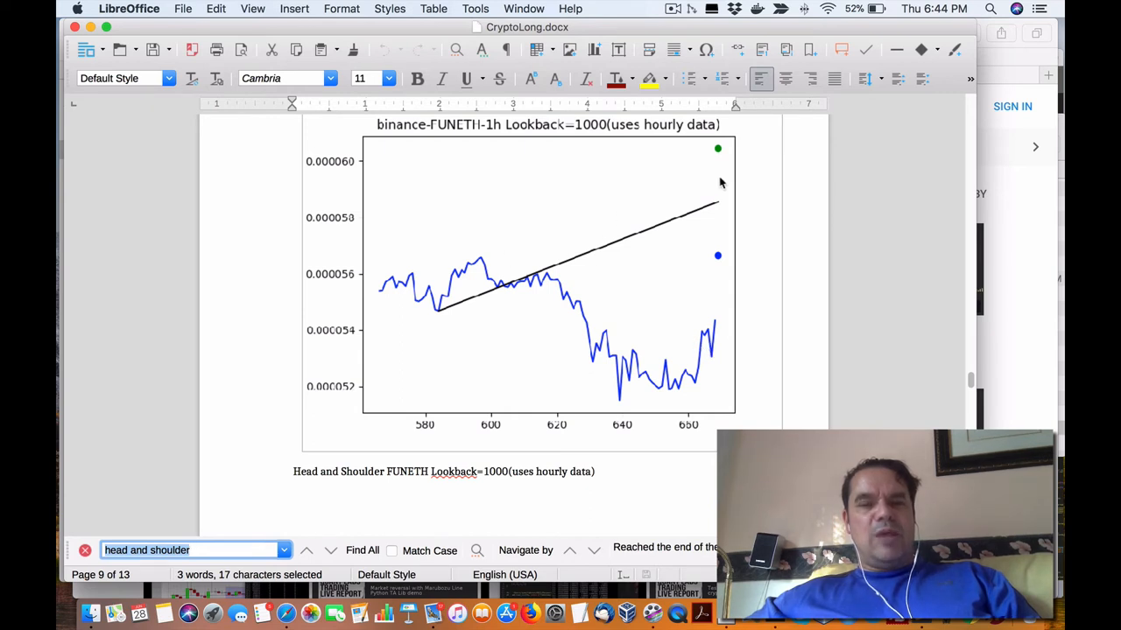
mouse_move(721, 203)
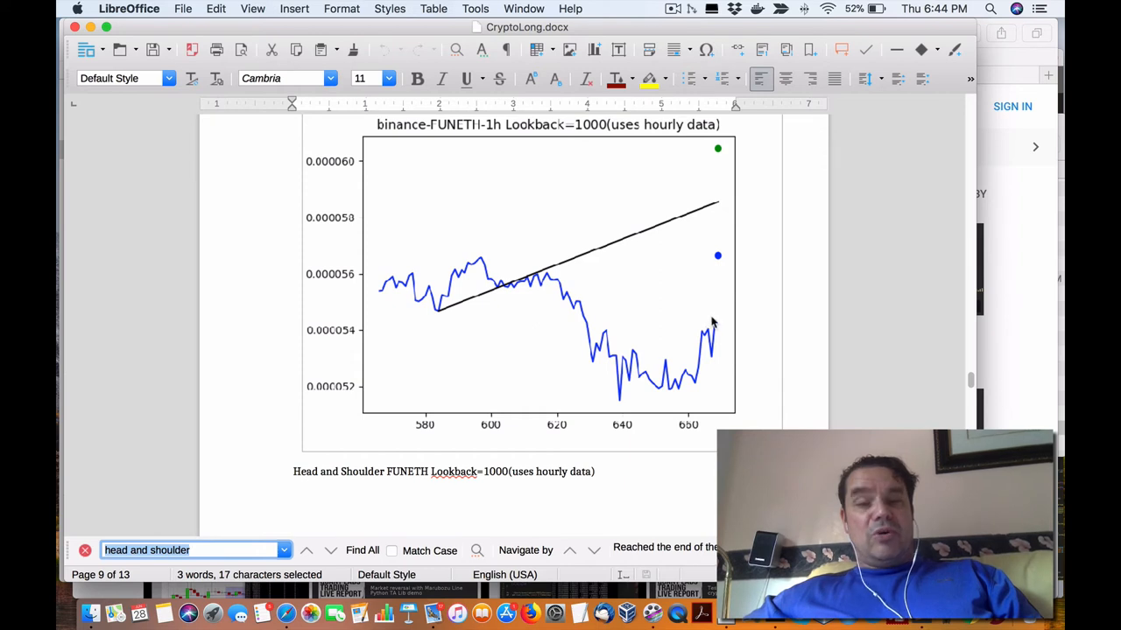
mouse_move(722, 324)
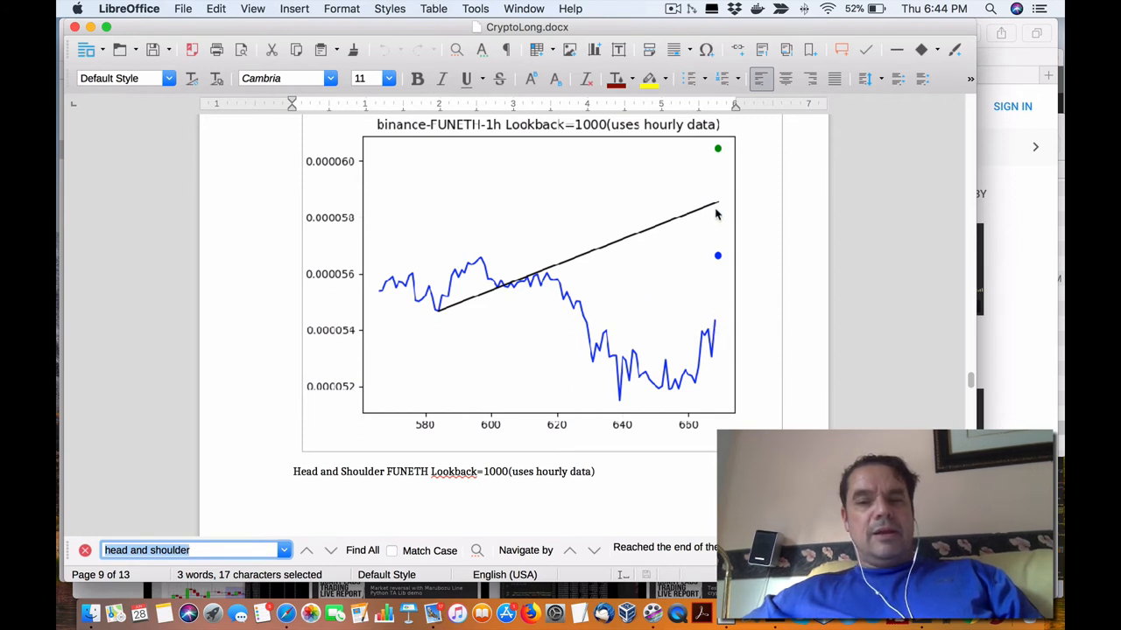
mouse_move(711, 213)
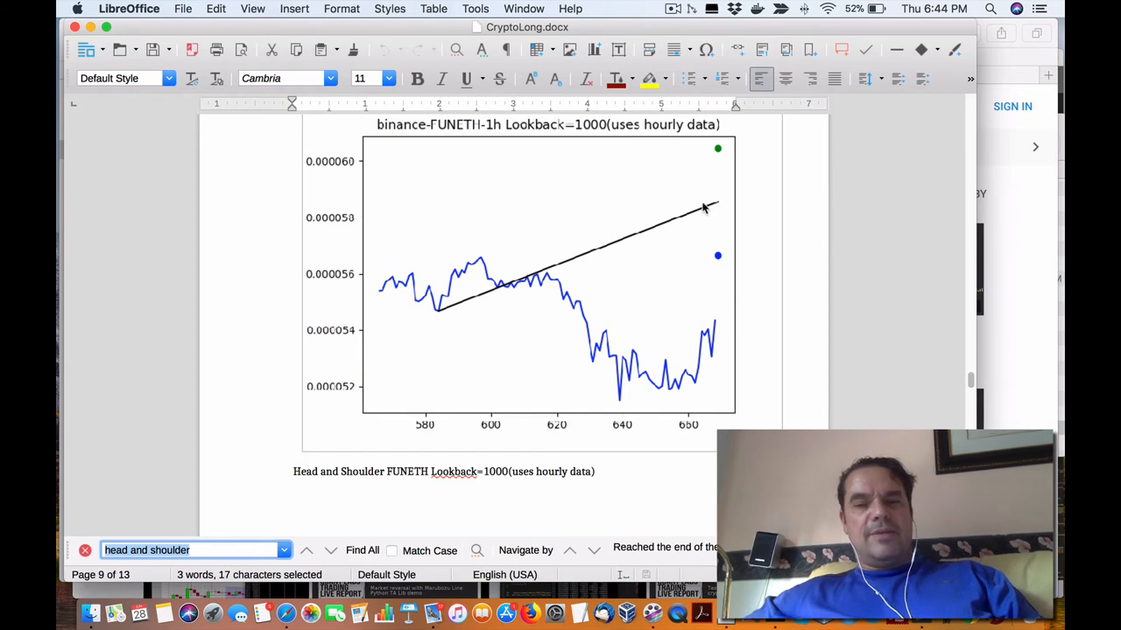
mouse_move(518, 260)
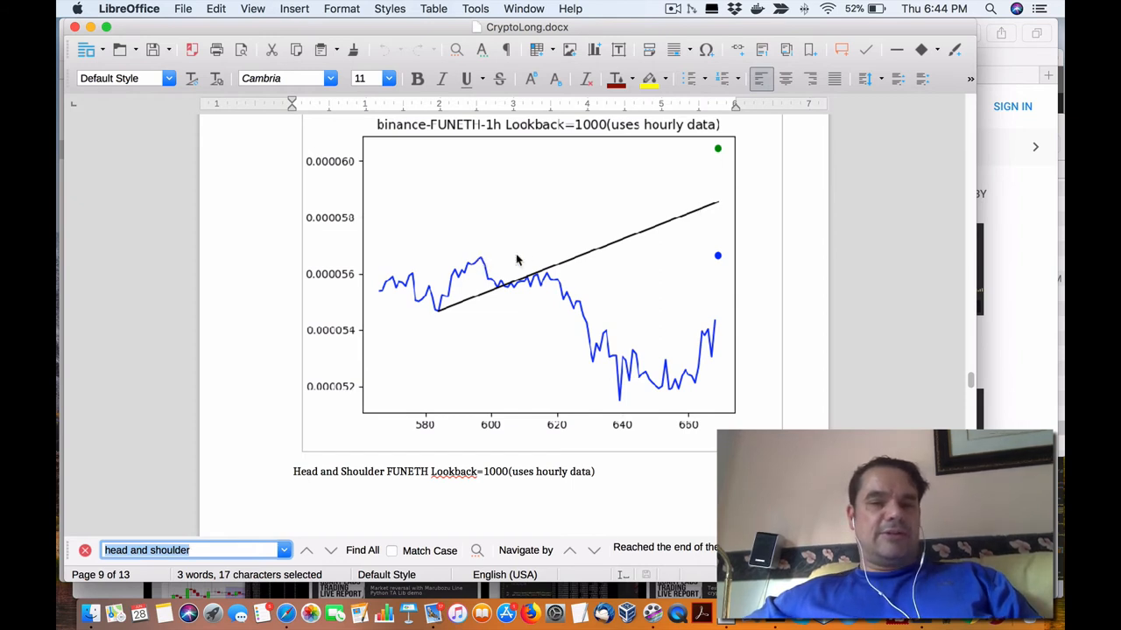
mouse_move(718, 210)
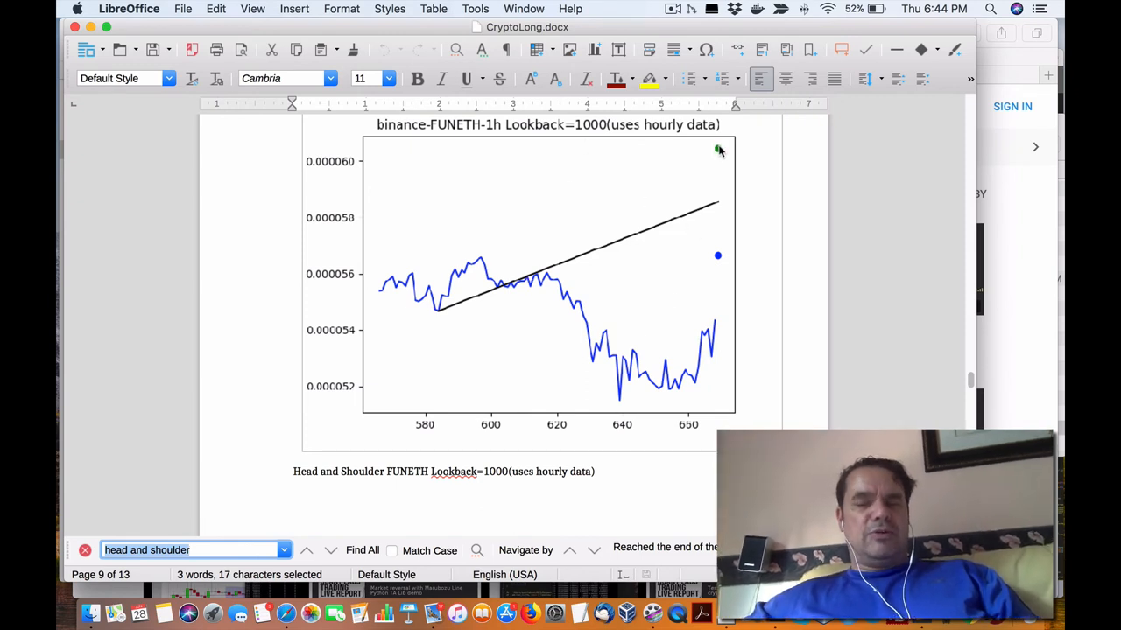
mouse_move(714, 163)
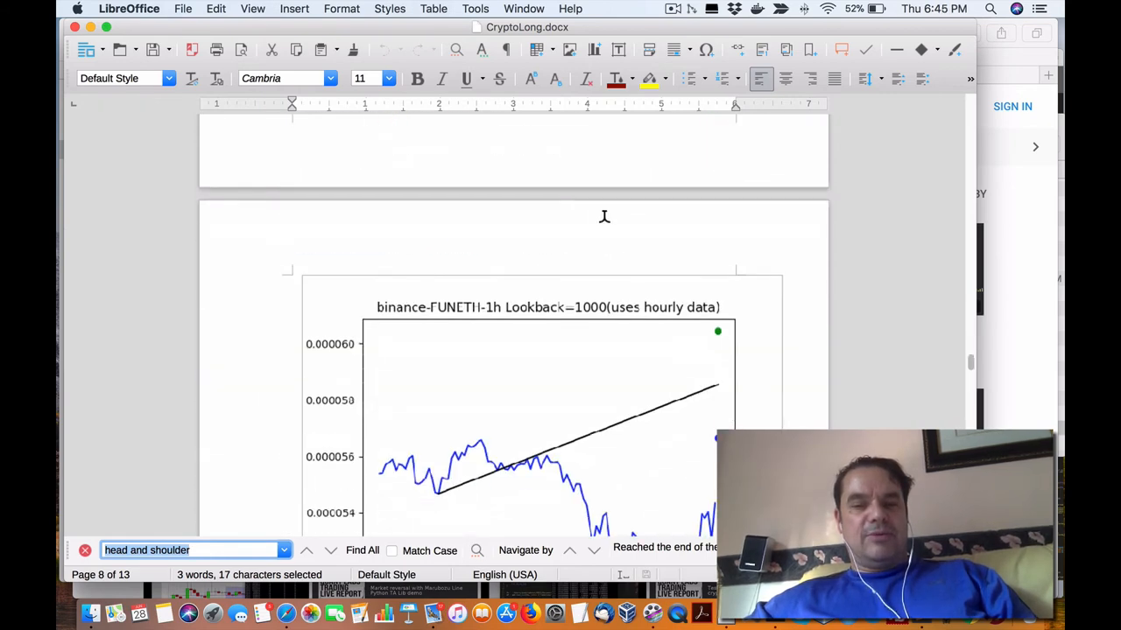
- Scroll to page 10 showing the FUNETH chart above the candle-pattern detection notes
scroll(down, 3)
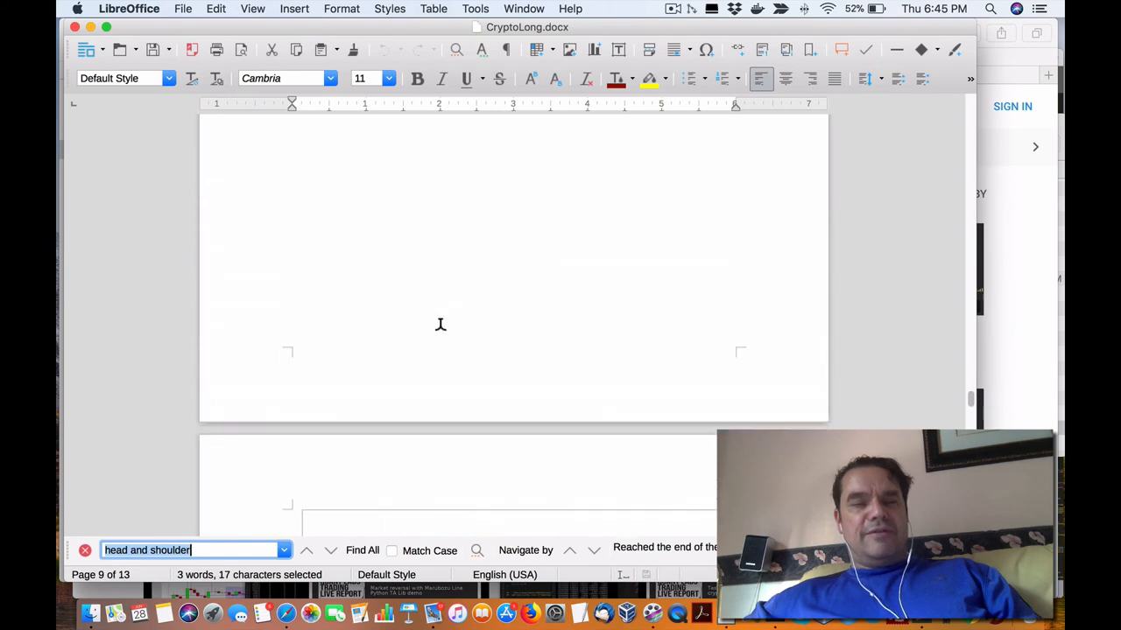
scroll(down, 3)
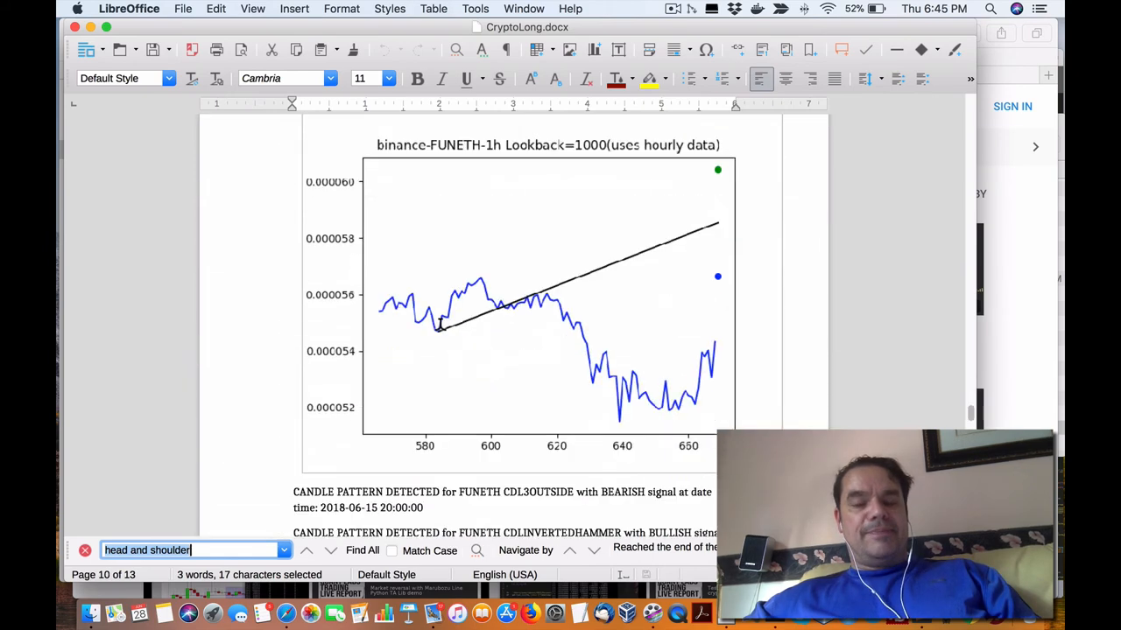
scroll(down, 3)
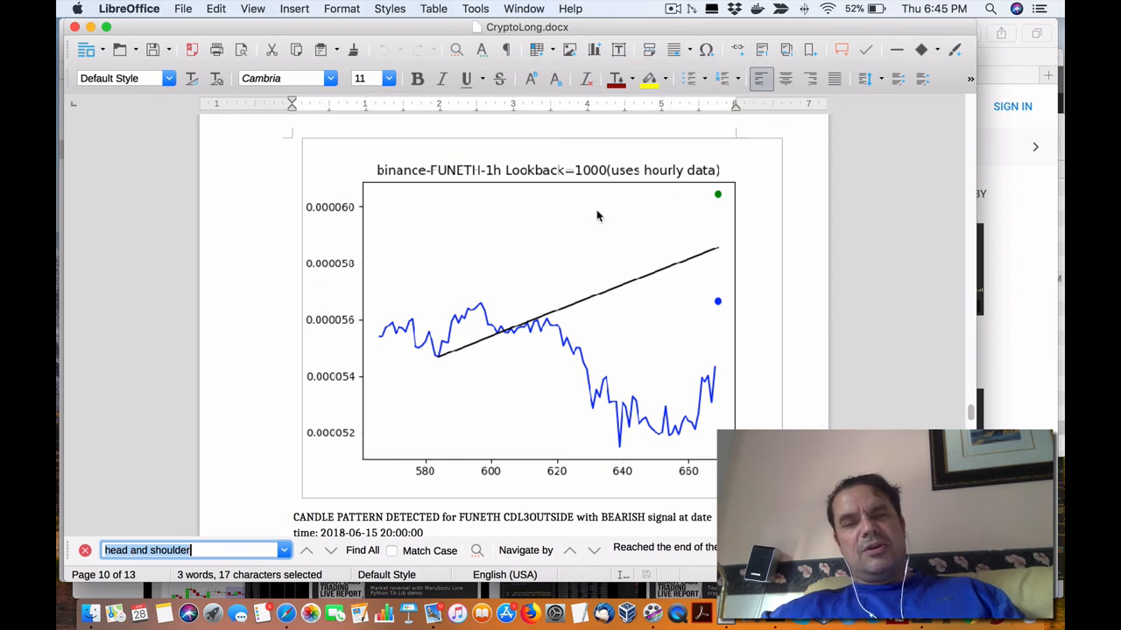
mouse_move(508, 335)
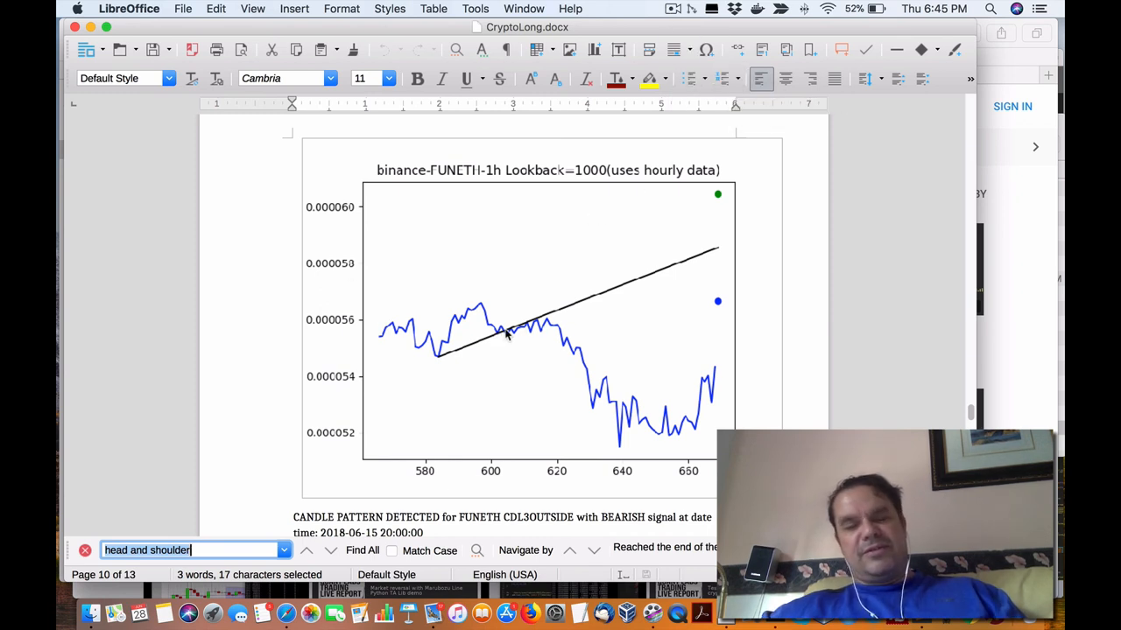
mouse_move(592, 158)
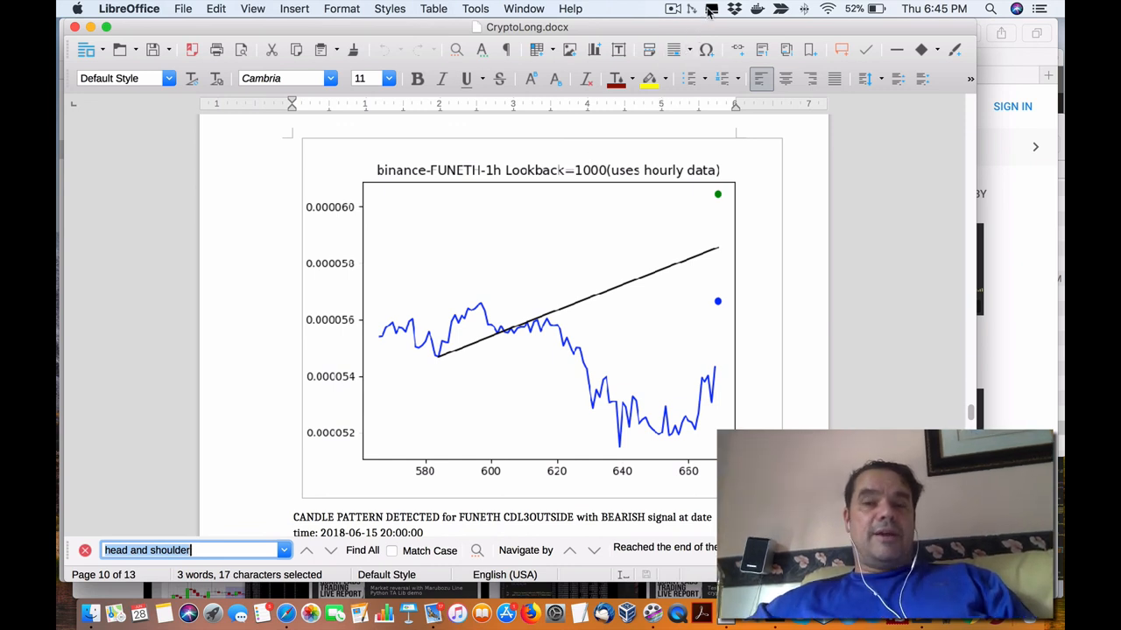
click(669, 9)
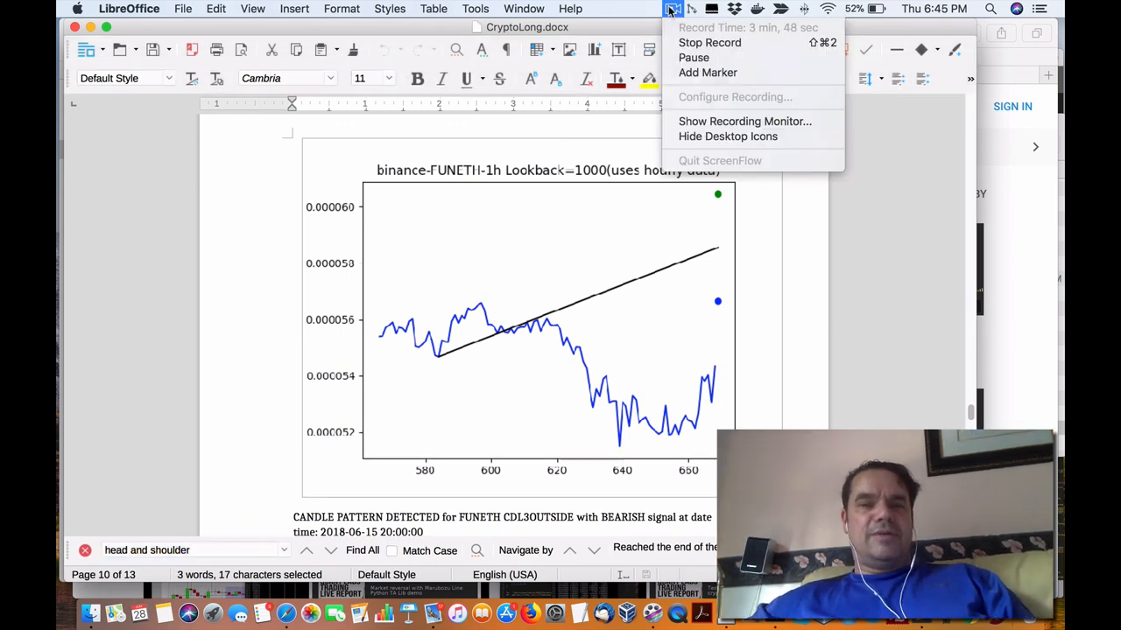